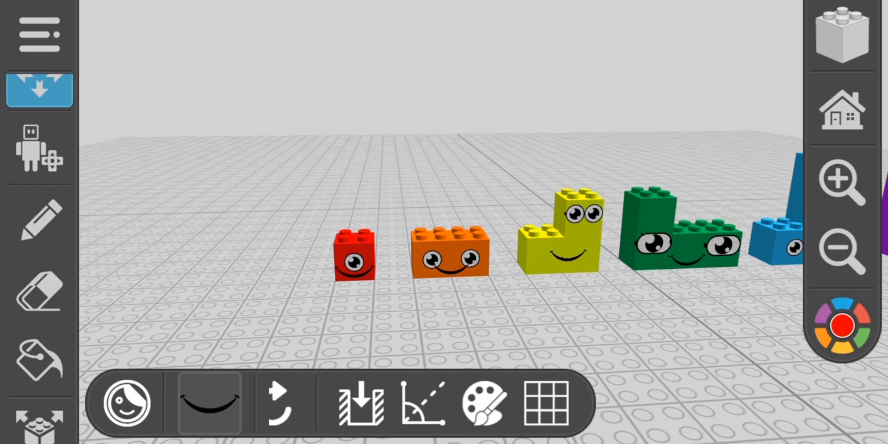
Browse down the special parts catalog to reach the 3D text brick.
left_click(484, 403)
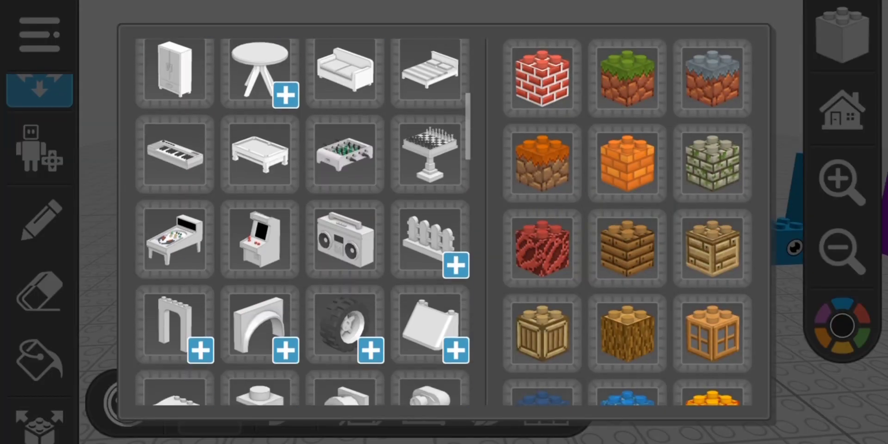
scroll("down", 3)
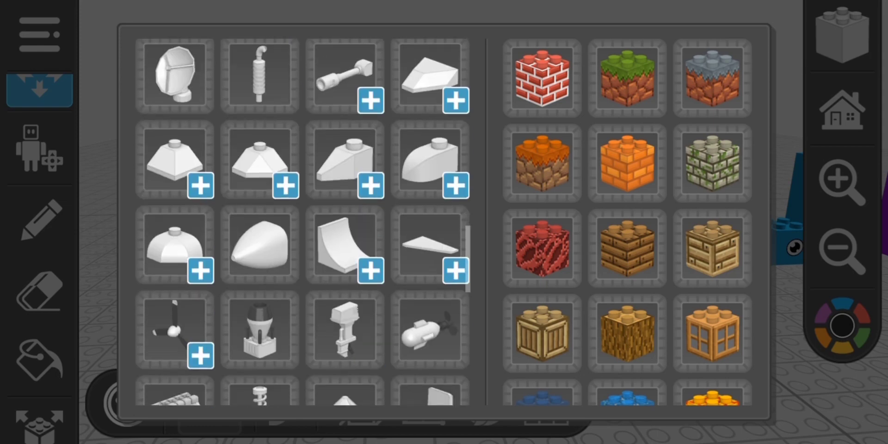
scroll("down", 3)
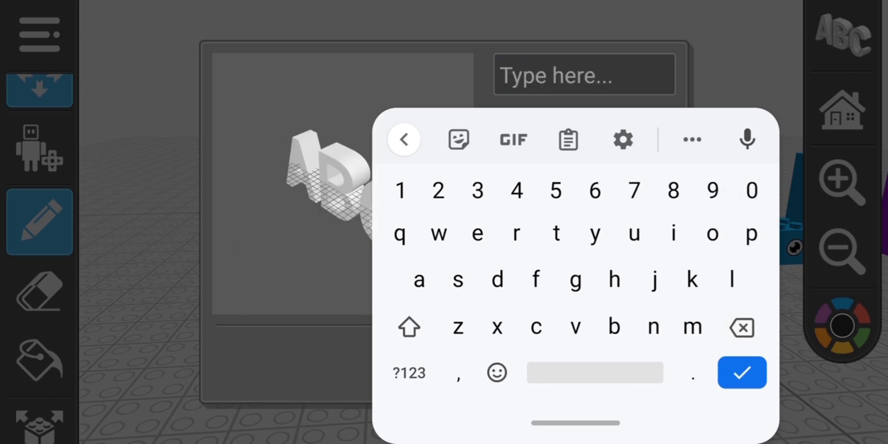
Create a 3D number 1 label with size 1 and length 0.5 and confirm it.
type("1")
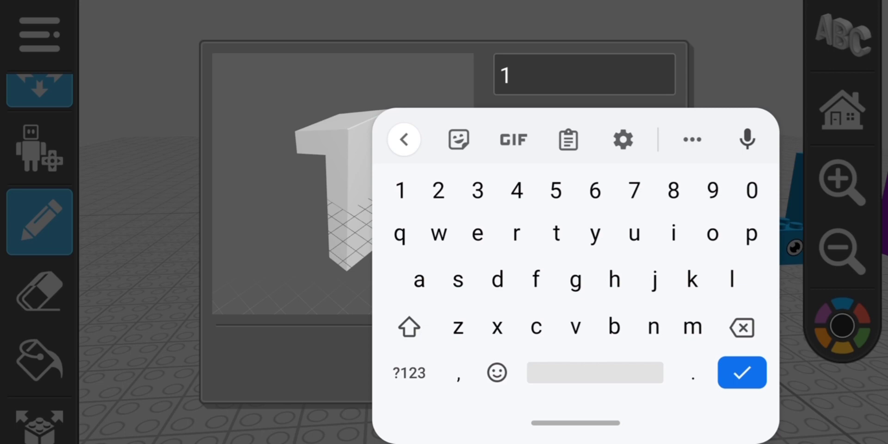
left_click(741, 373)
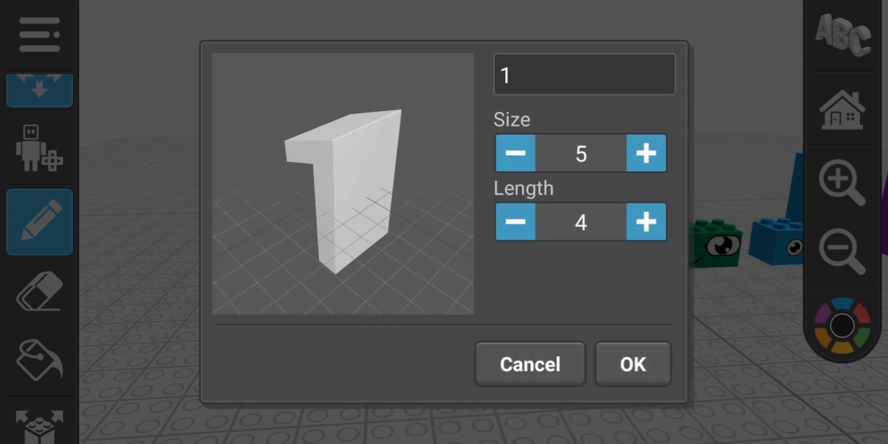
left_click(515, 153)
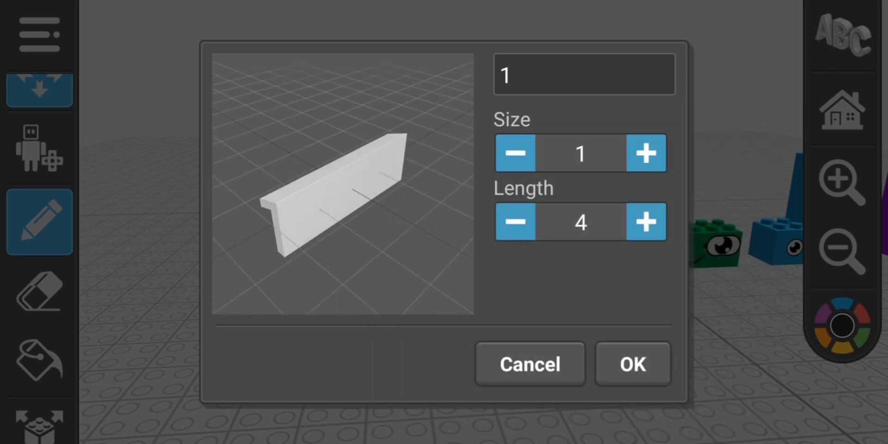
left_click(515, 222)
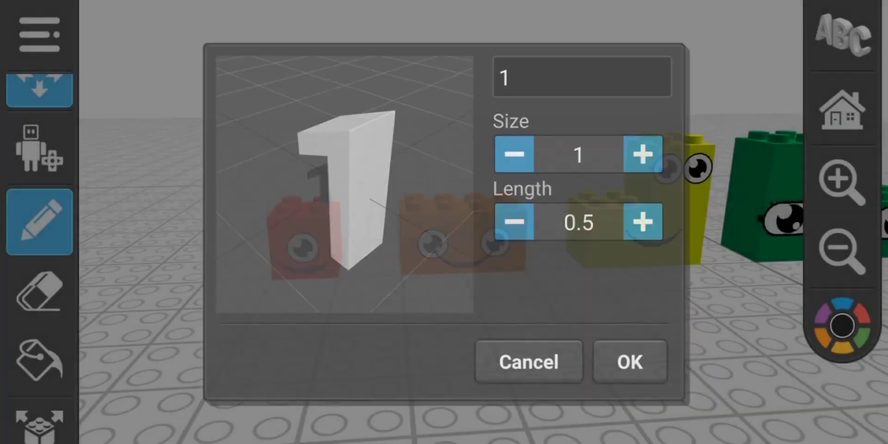
left_click(582, 76)
type("2")
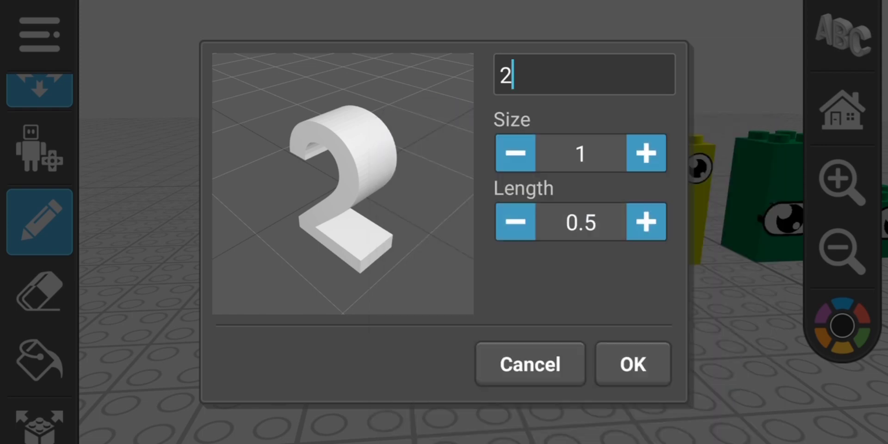
Add 3D number labels 2 and 3 onto the orange and yellow bricks.
left_click(632, 363)
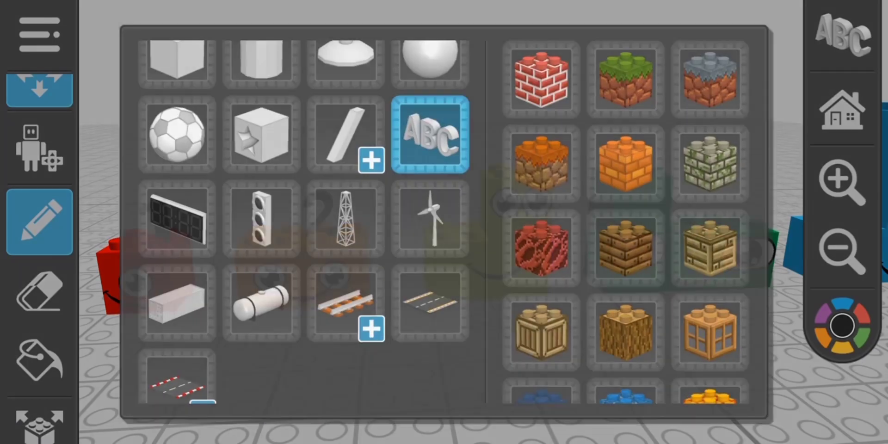
type("2")
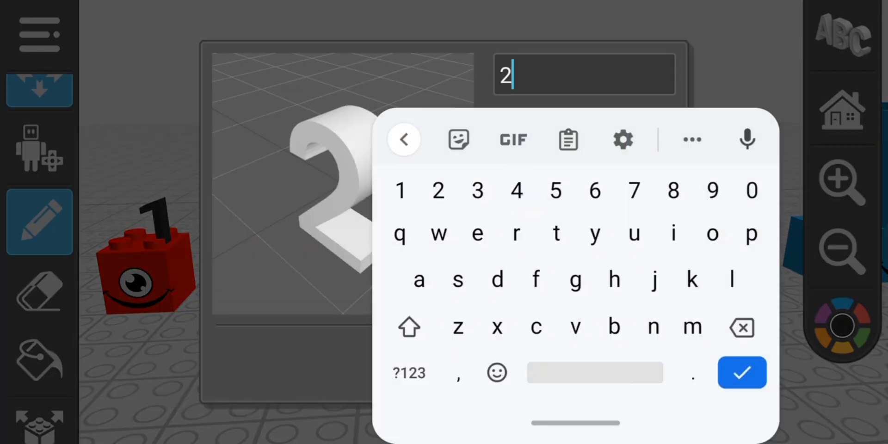
left_click(477, 190)
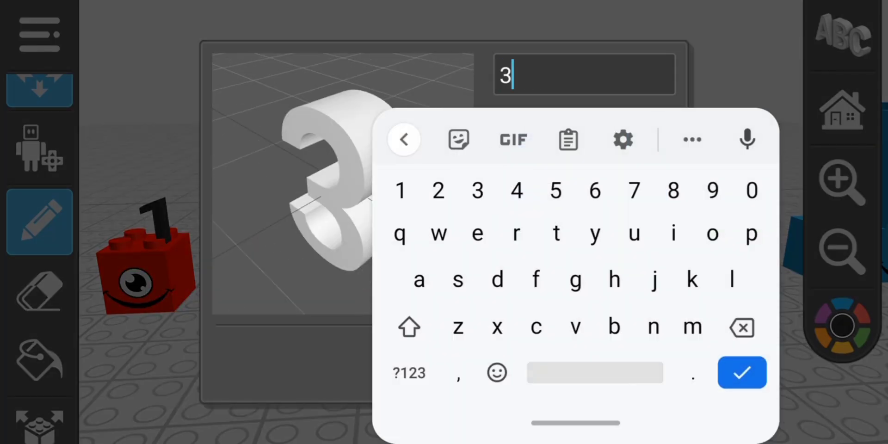
left_click(741, 373)
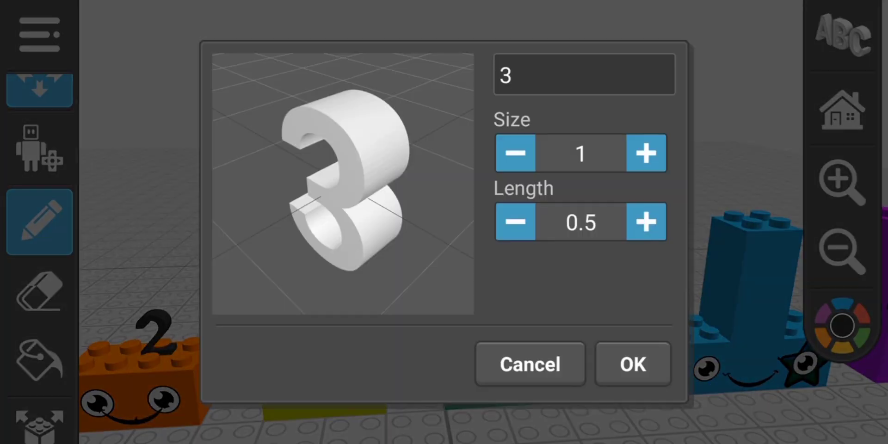
left_click(583, 74)
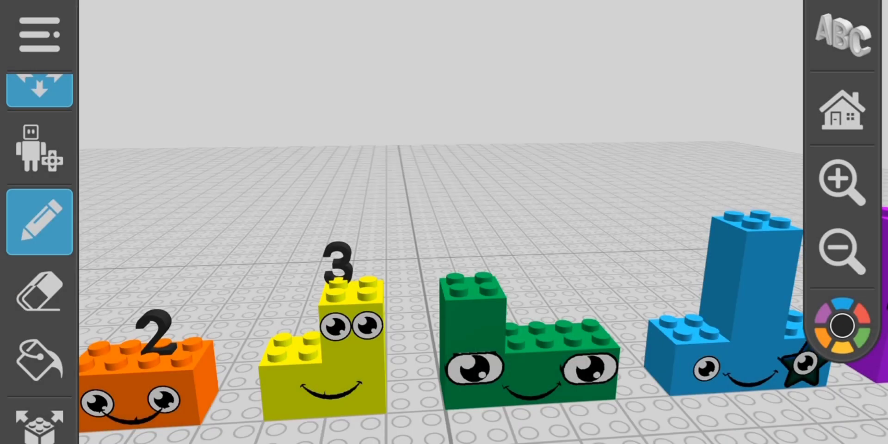
Create the 3D number label 5 from the ABC text piece.
left_click(844, 325)
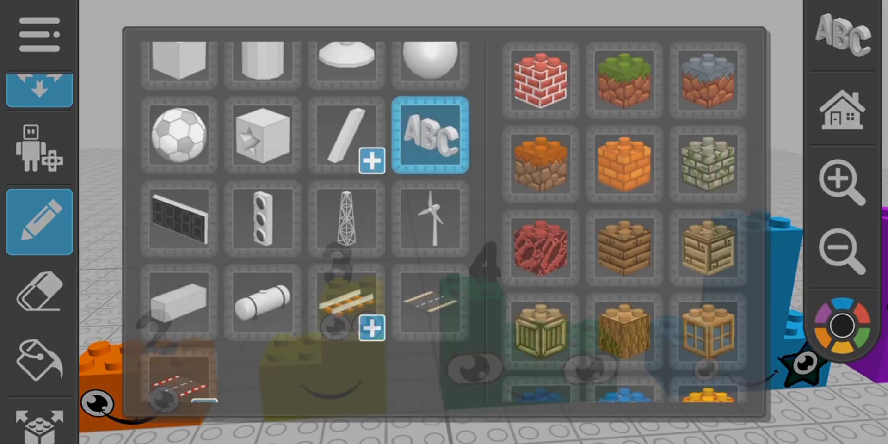
left_click(430, 133)
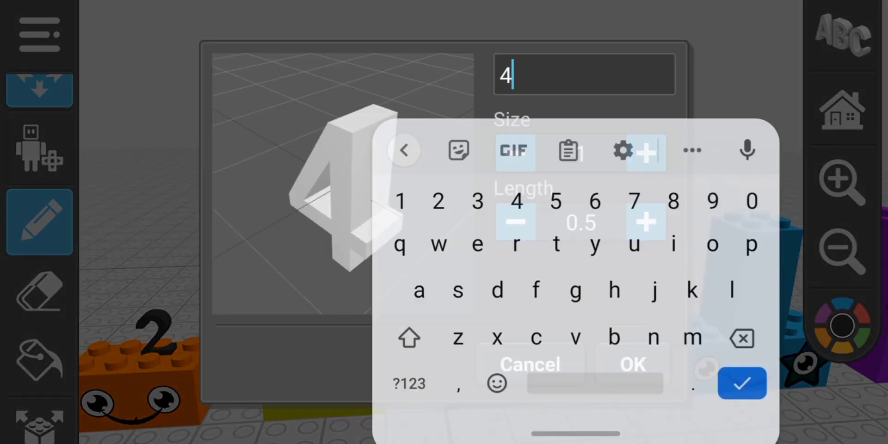
type("5")
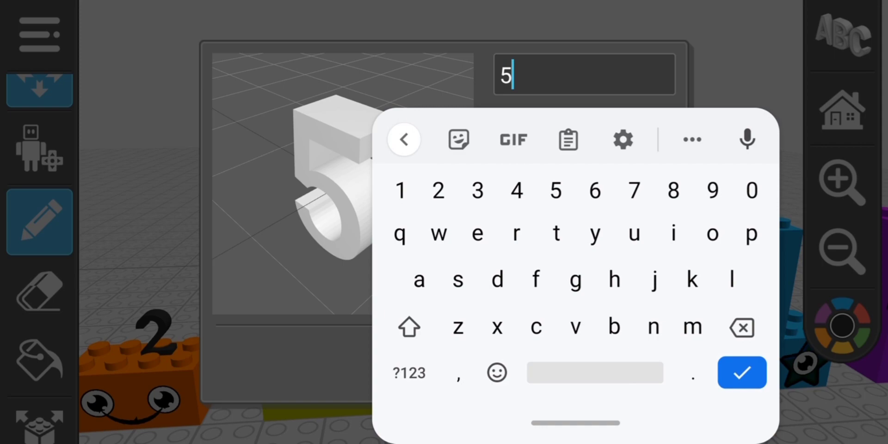
left_click(741, 373)
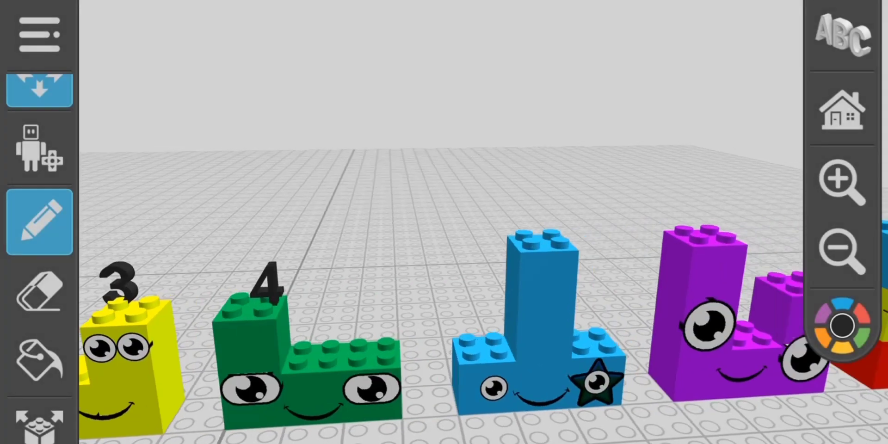
Keep the dark label colour and create the 3D number label 6.
left_click(842, 323)
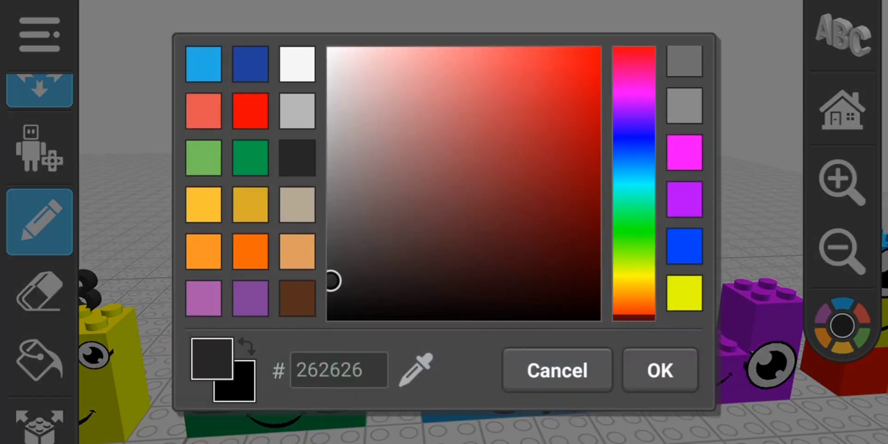
left_click(659, 371)
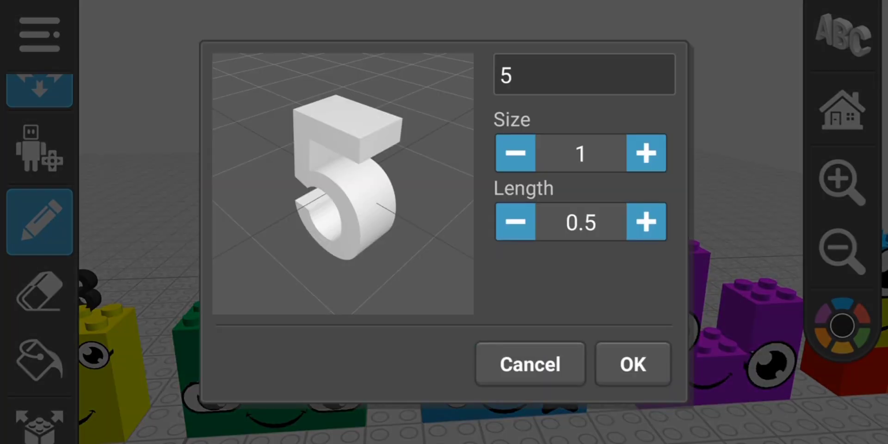
type("6")
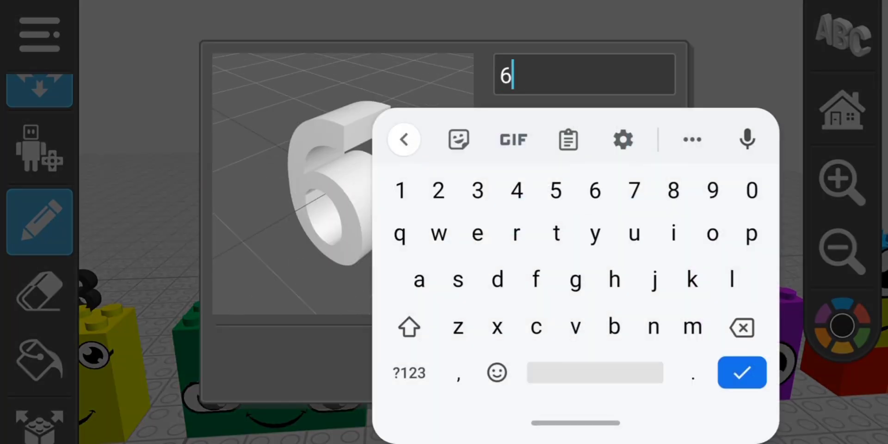
left_click(741, 373)
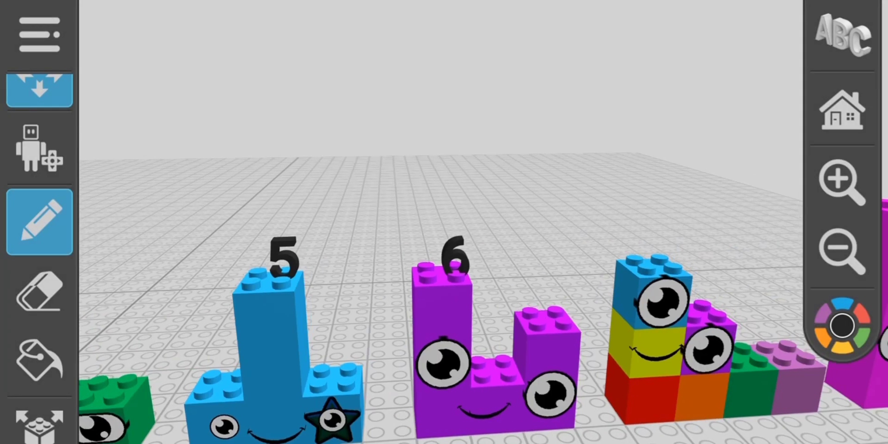
Create a 3D number label 7 from the ABC text piece.
left_click(842, 325)
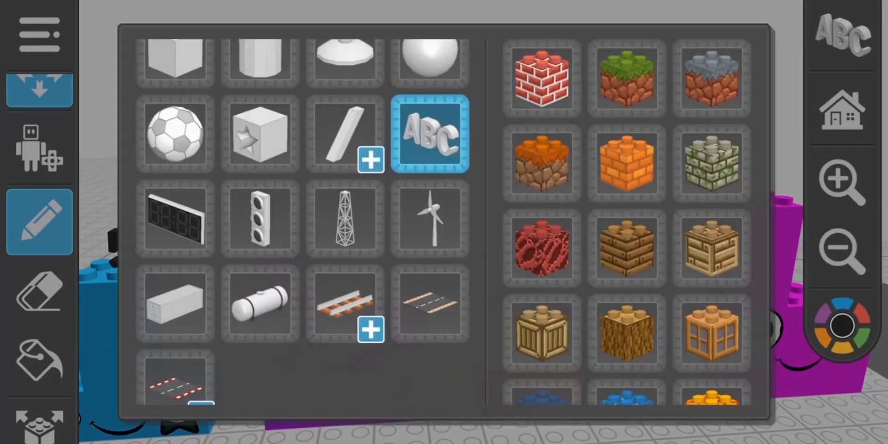
left_click(430, 133)
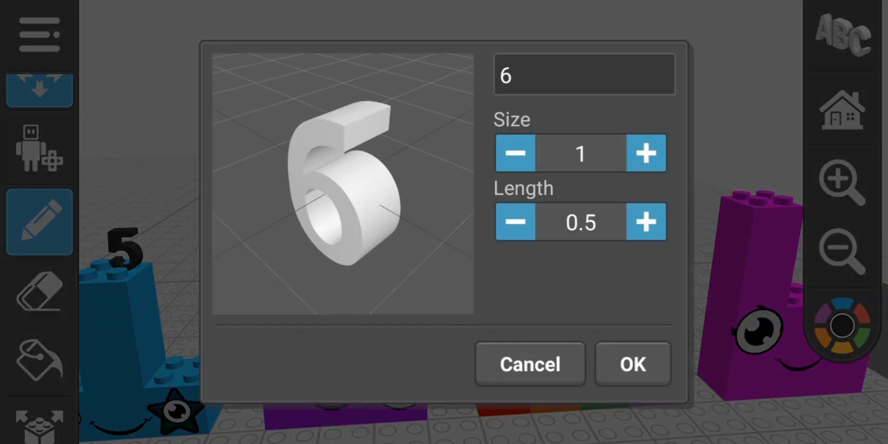
left_click(584, 75)
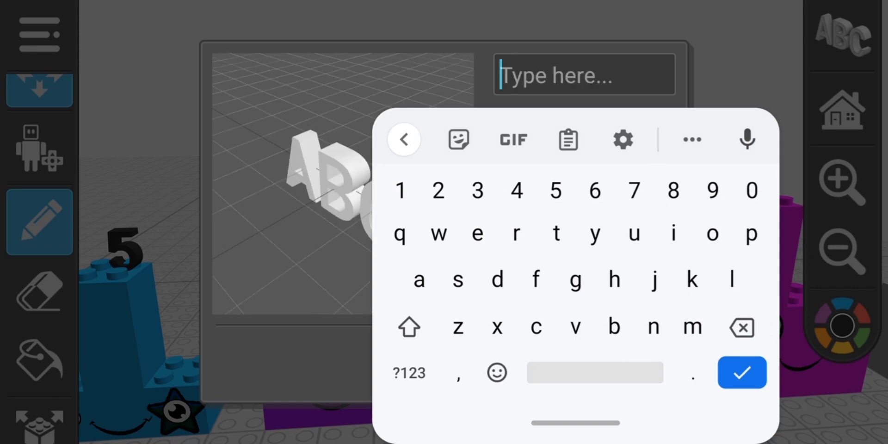
type("7")
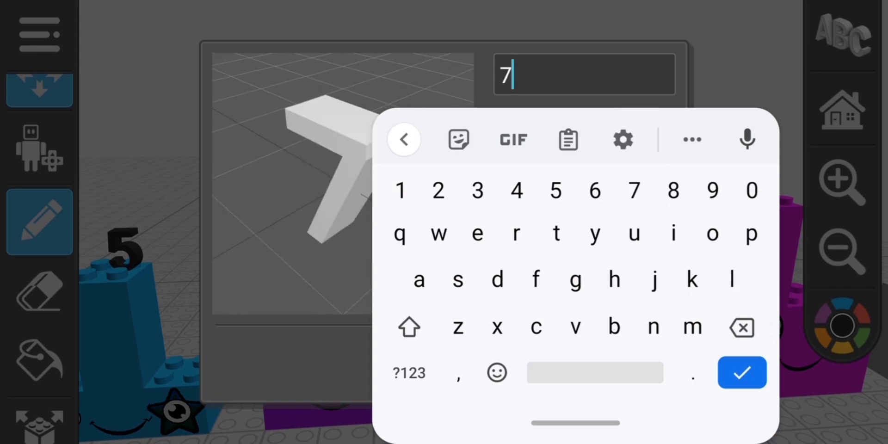
left_click(741, 373)
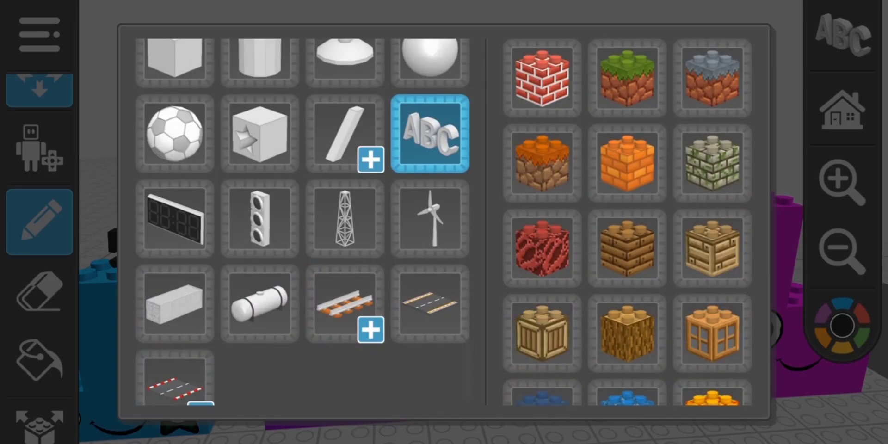
Change the label text to 8 and confirm the number 8 label.
type("7")
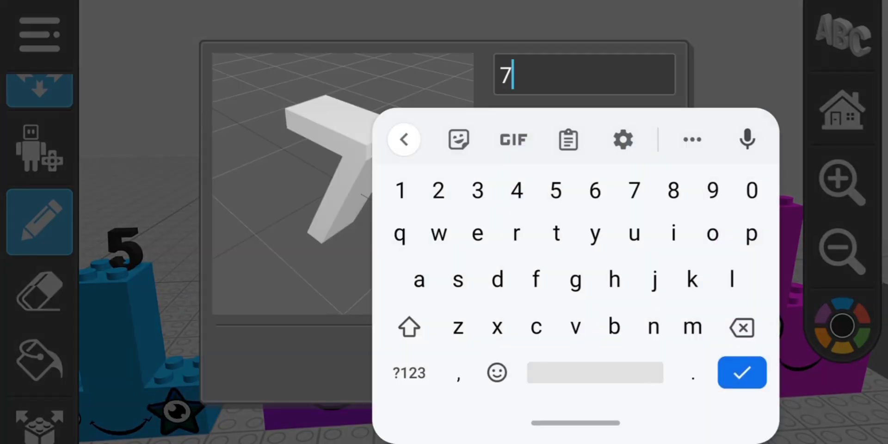
type("8")
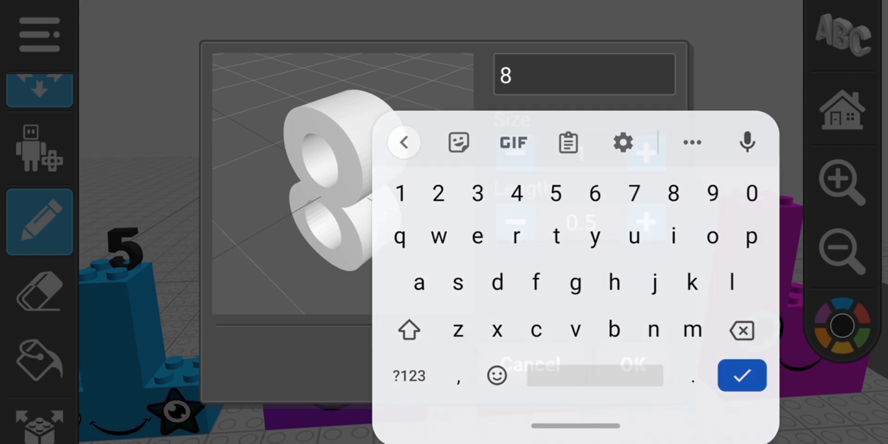
left_click(742, 376)
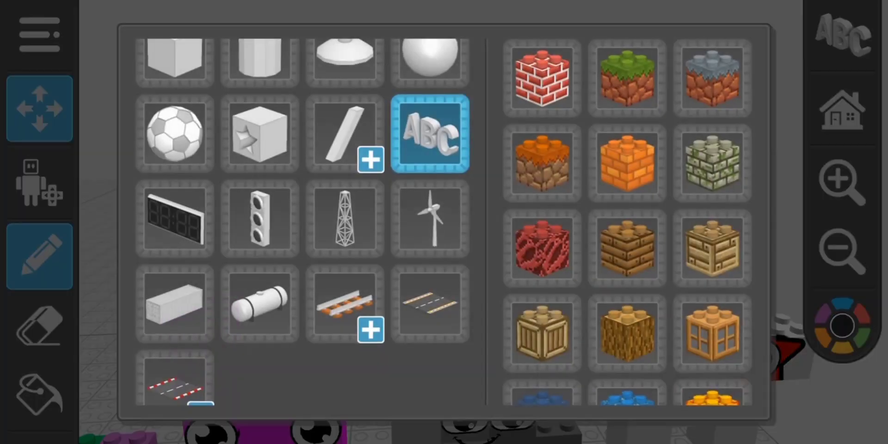
Edit the ABC text piece from 9 to 10 and confirm the number 10 label.
left_click(430, 132)
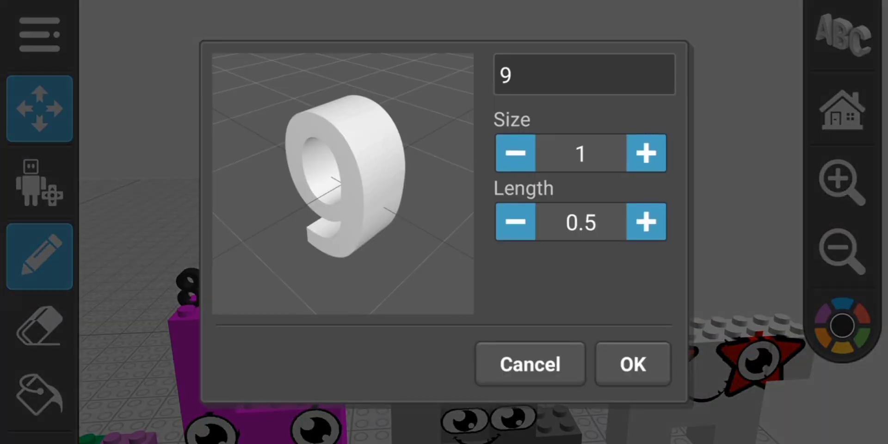
left_click(584, 74)
type("10")
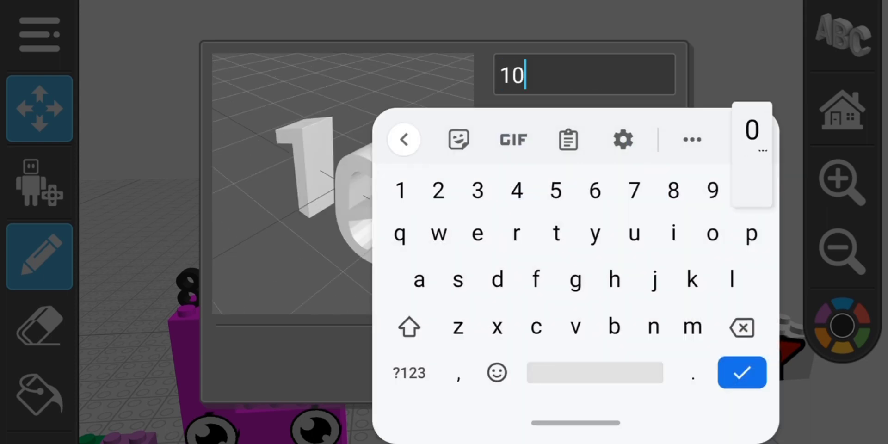
left_click(741, 373)
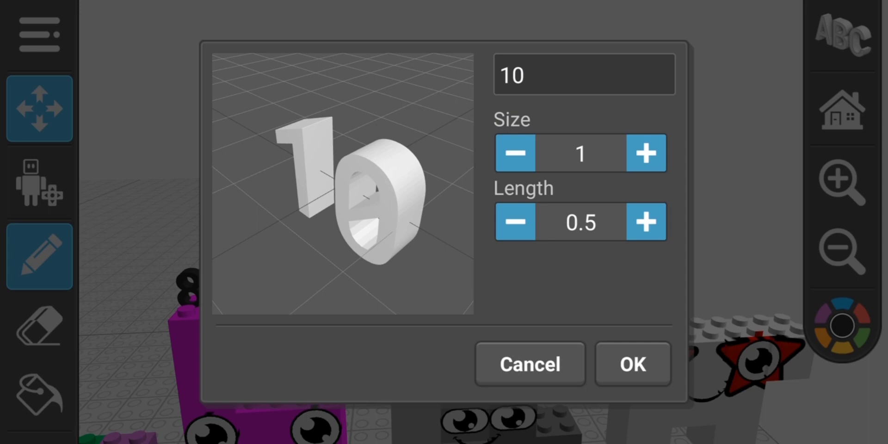
left_click(632, 364)
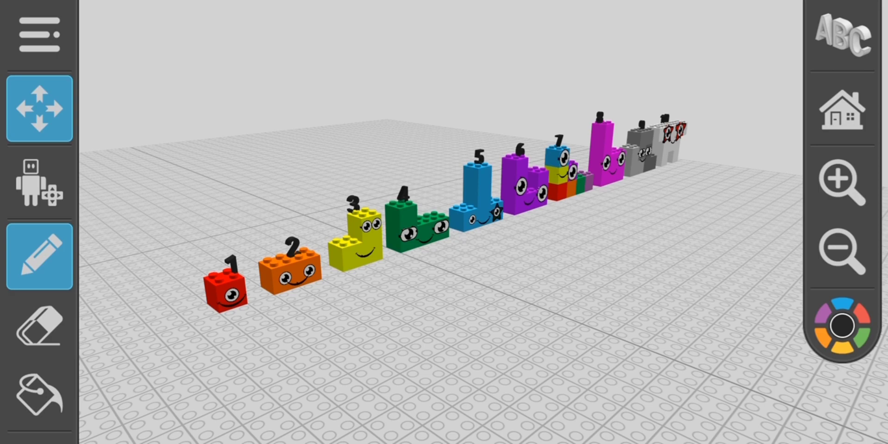
Pick magenta EB00FF paint and recolour the 5 character's bricks.
left_click(842, 323)
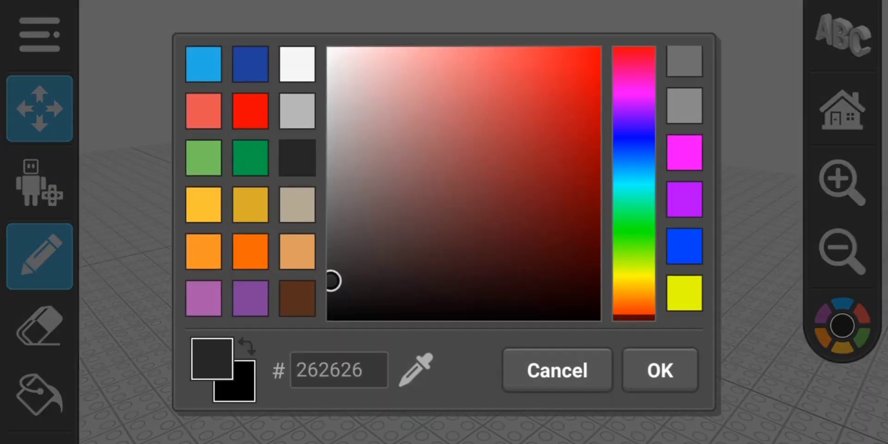
left_click(557, 370)
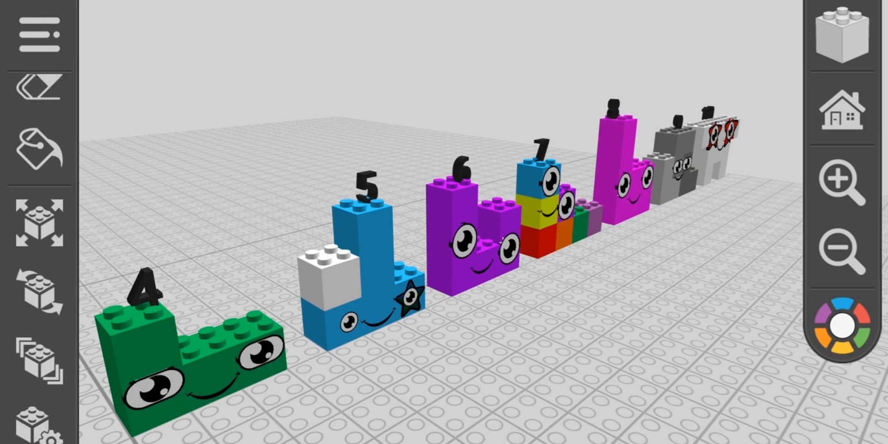
left_click(39, 152)
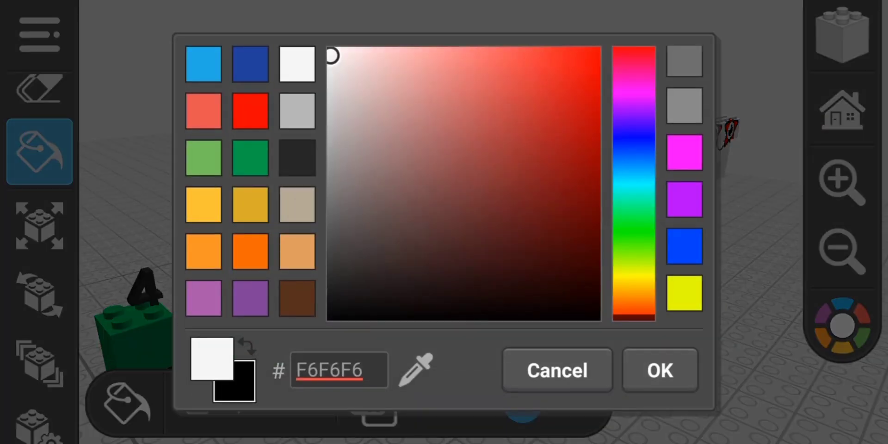
left_click(633, 99)
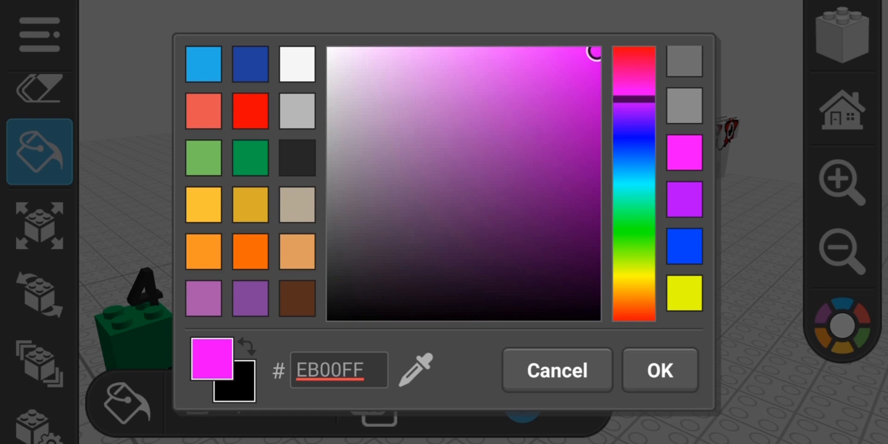
left_click(659, 370)
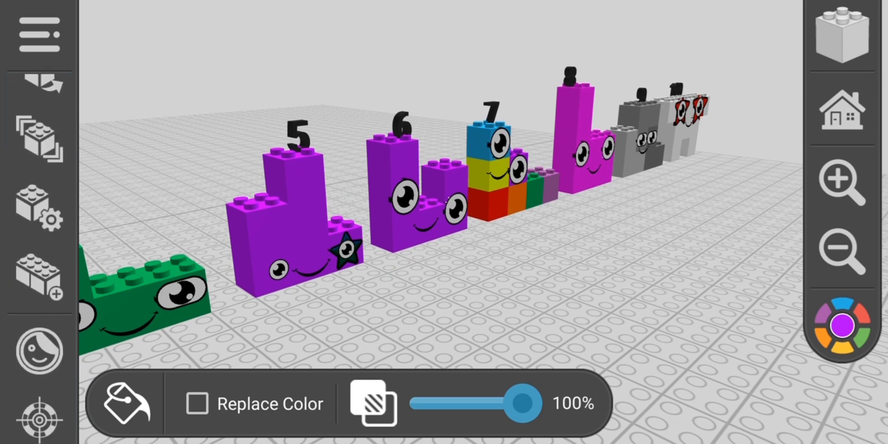
left_click(39, 350)
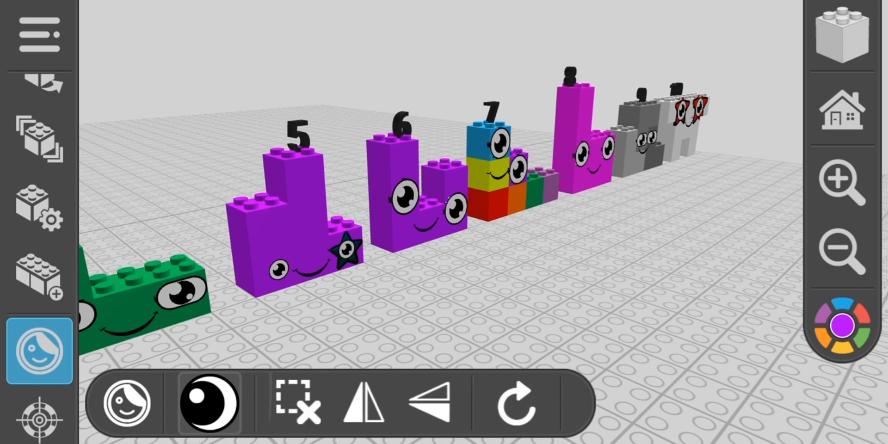
Replace the 5 character's star eye with a round eye sticker.
left_click(299, 404)
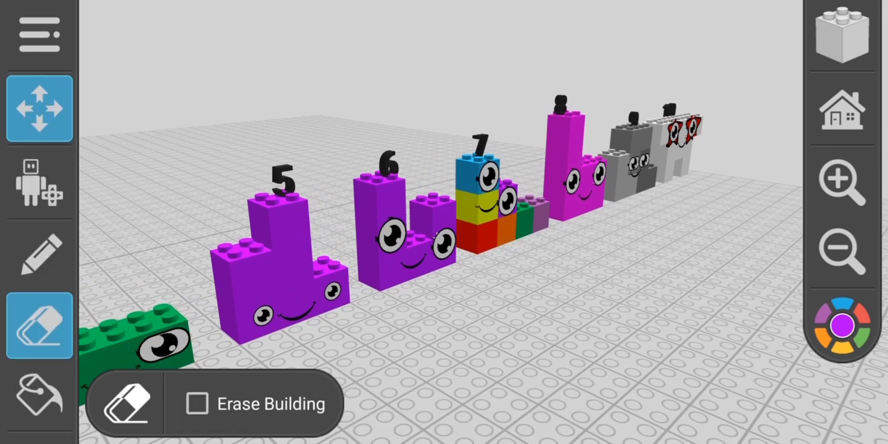
left_click(842, 325)
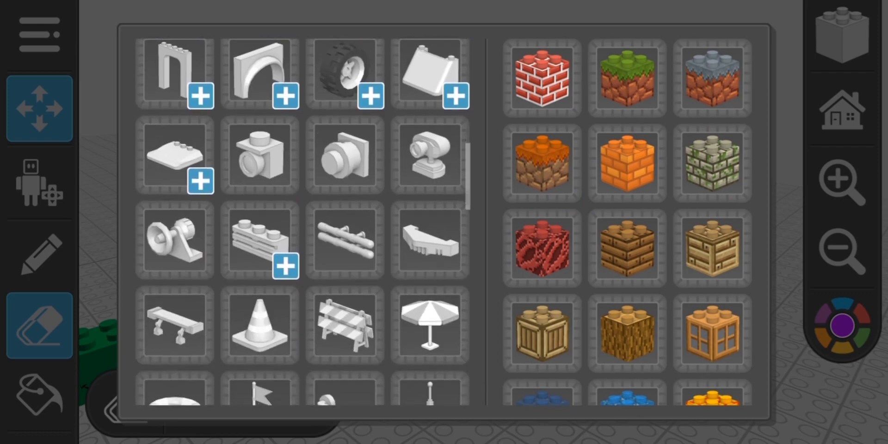
Place a 6 text label on the first purple character, then erase it again.
scroll("down", 3)
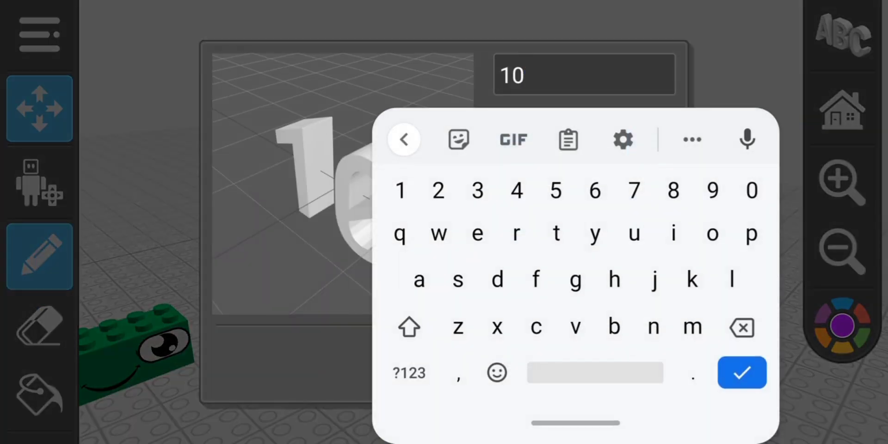
type("6")
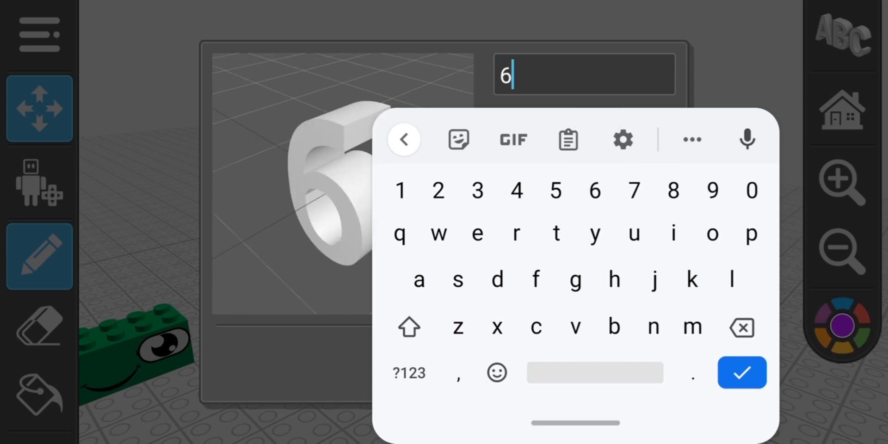
left_click(742, 373)
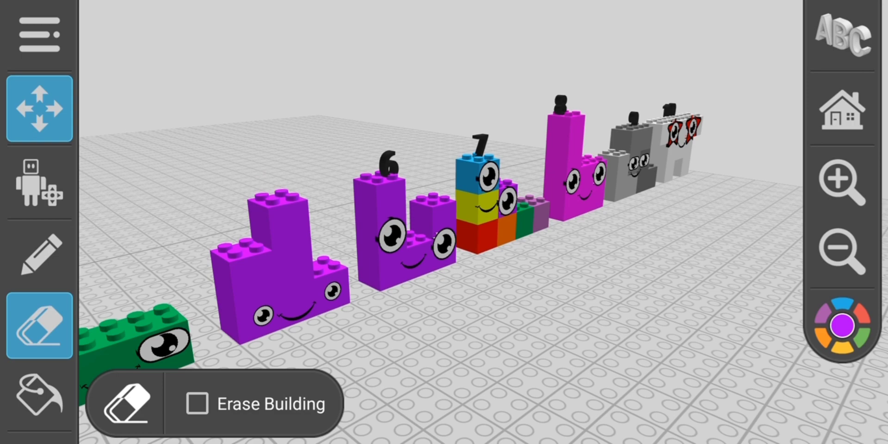
left_click(39, 256)
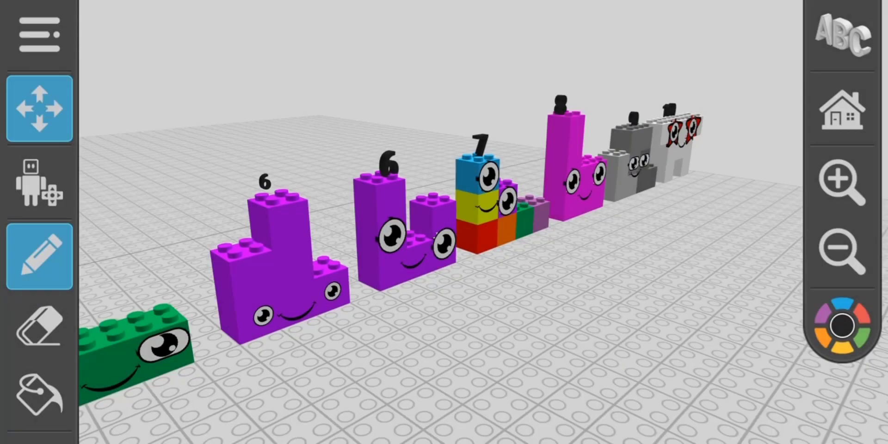
left_click(39, 325)
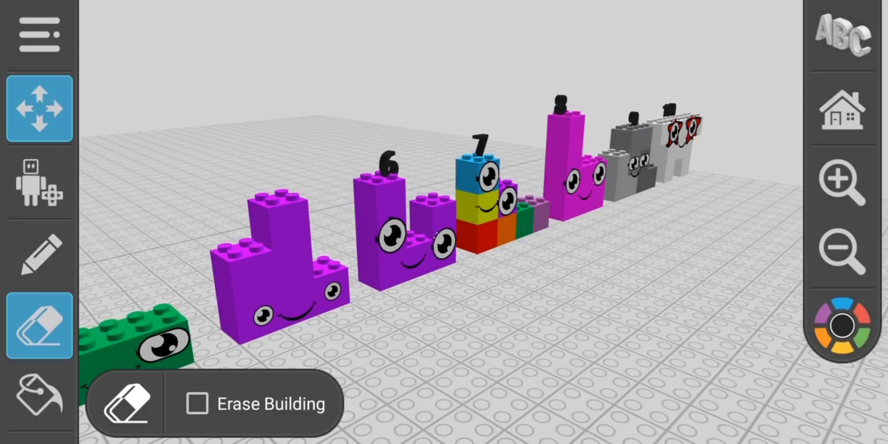
Zoom toward the purple characters and bring up the main file menu.
left_click(39, 256)
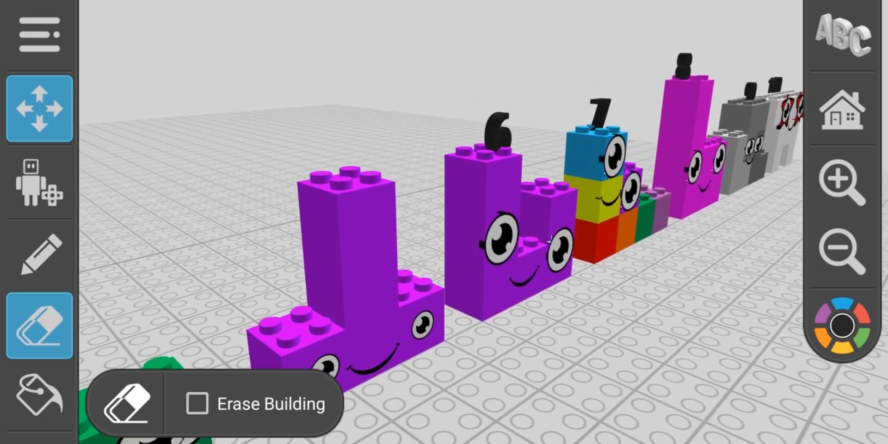
left_click(39, 33)
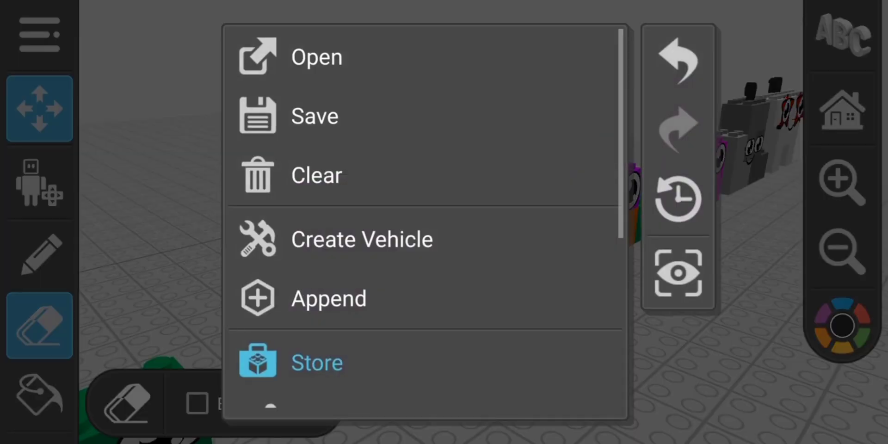